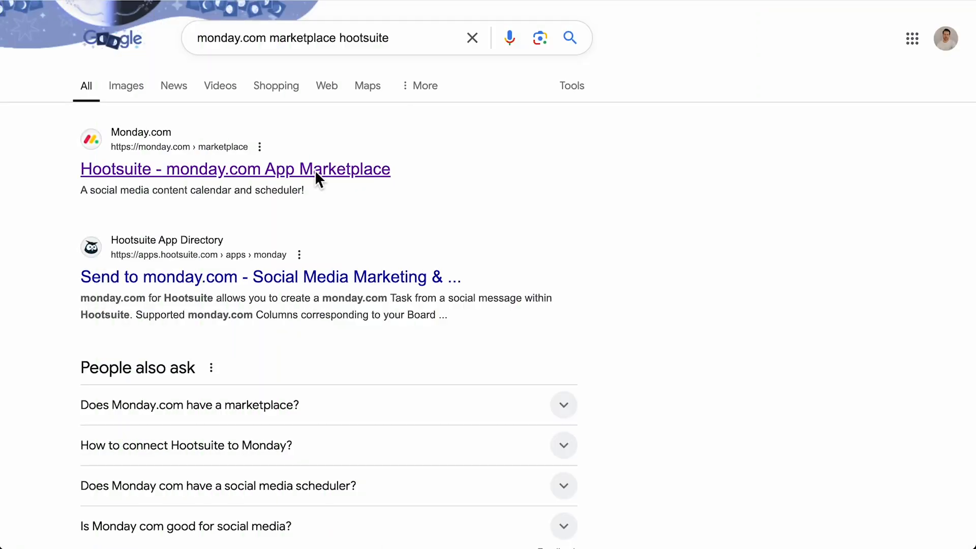
Follow the 'Hootsuite - monday.com App Marketplace' result to reach the monday.com home.
{"action": "left_click", "coordinate": [234, 169]}
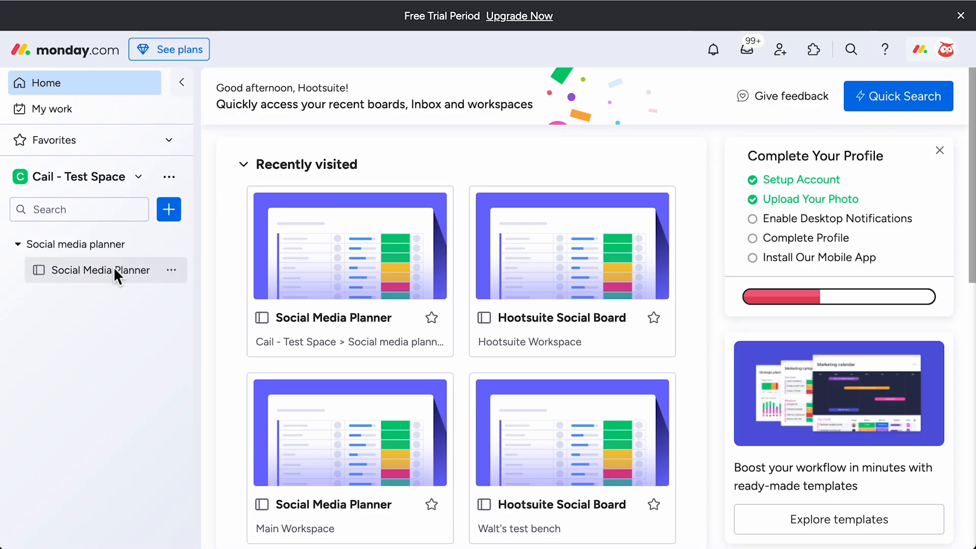
Add a 'Fall Campaign 2024' item to the Social Media Planner board's Month 1 group.
{"action": "left_click", "coordinate": [101, 270]}
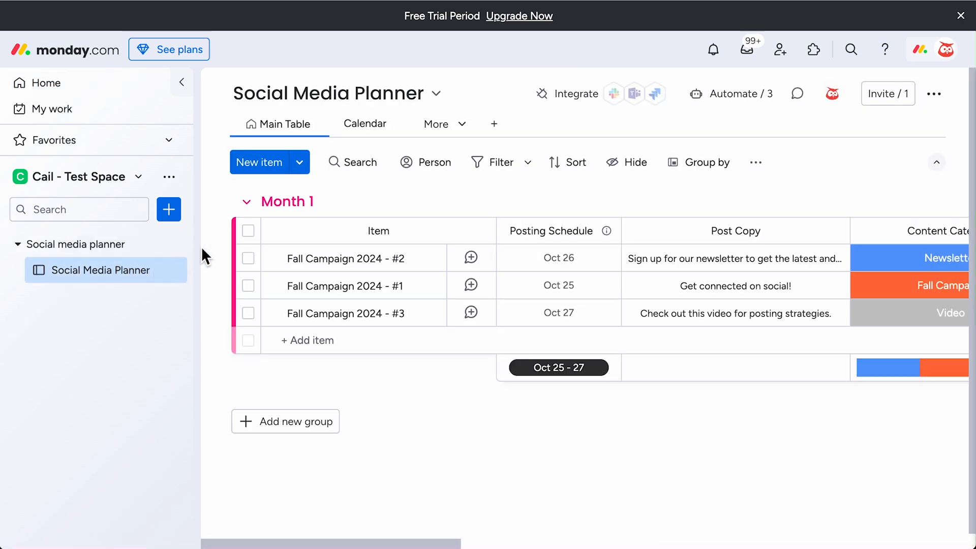
{"action": "mouse_move", "coordinate": [260, 174]}
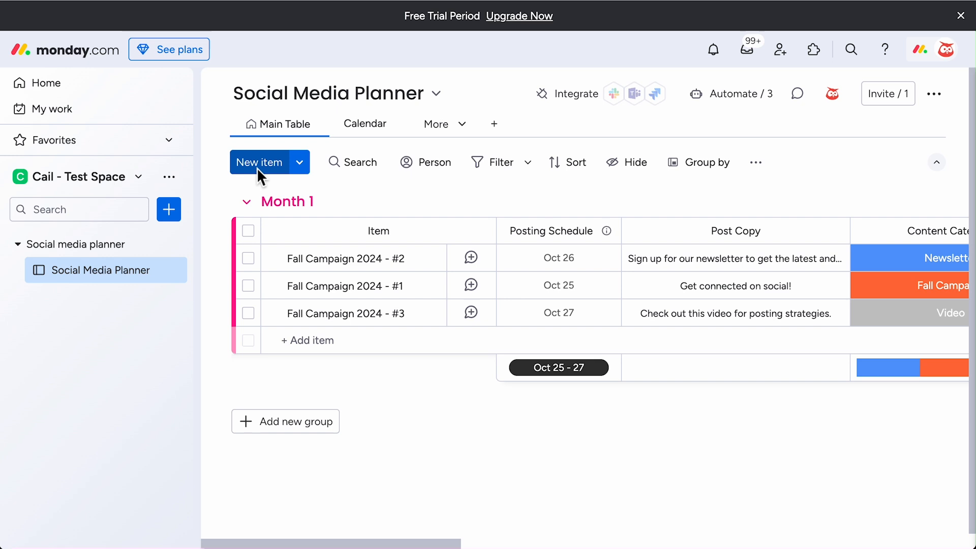
{"action": "left_click", "coordinate": [259, 162]}
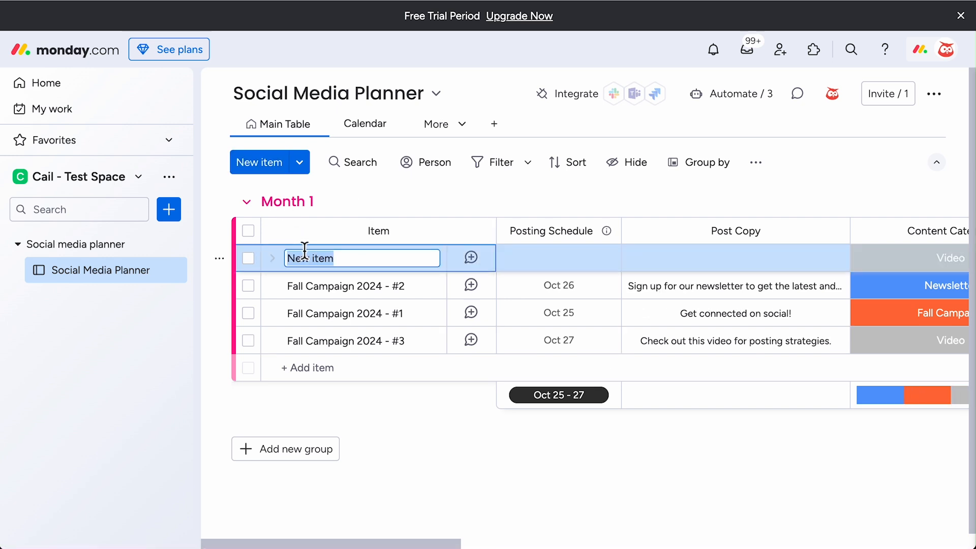
{"action": "type", "text": "Fall Campaign 2024"}
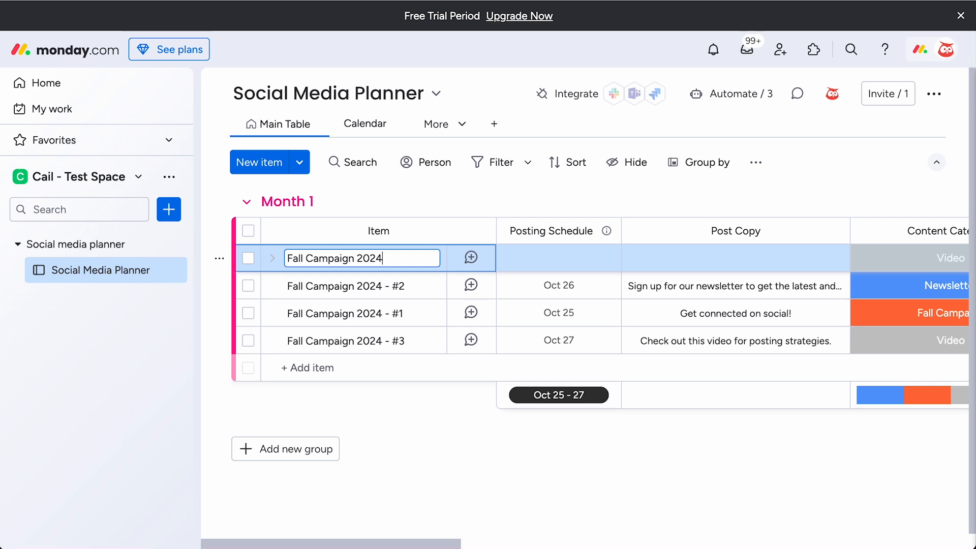
{"action": "left_click", "coordinate": [381, 408]}
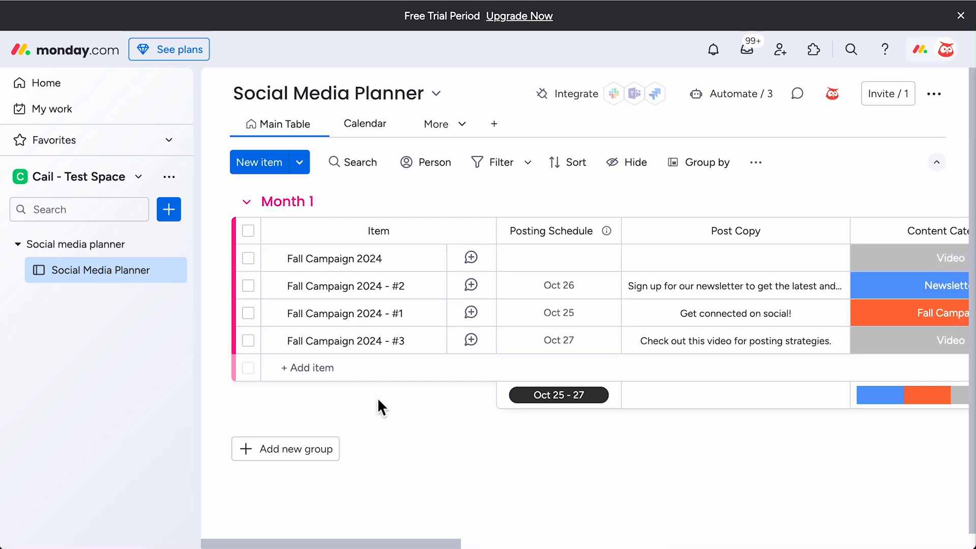
{"action": "scroll", "scroll_direction": "right", "scroll_amount": 3}
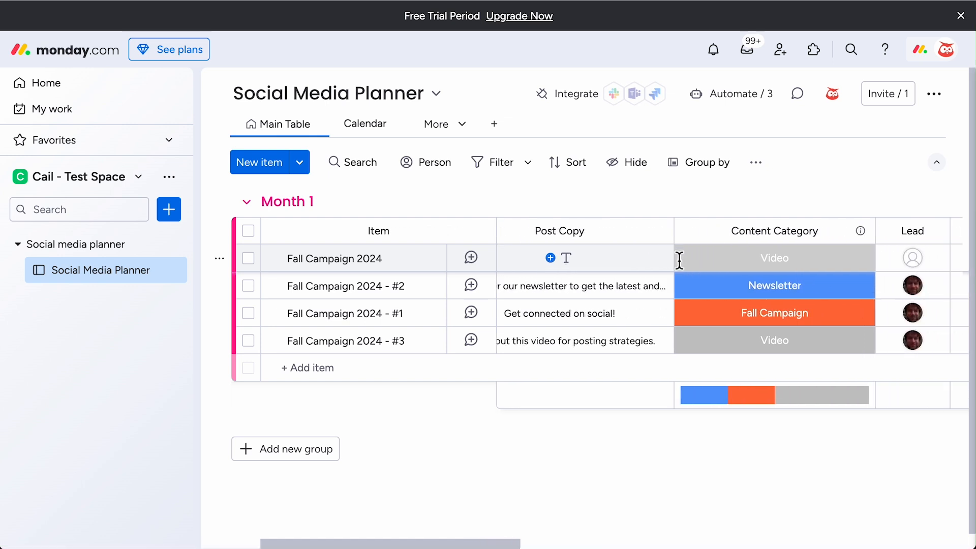
Label the Fall Campaign 2024 item's content category as Fall Campaign, then move to Hootsuite.
{"action": "left_click", "coordinate": [775, 257]}
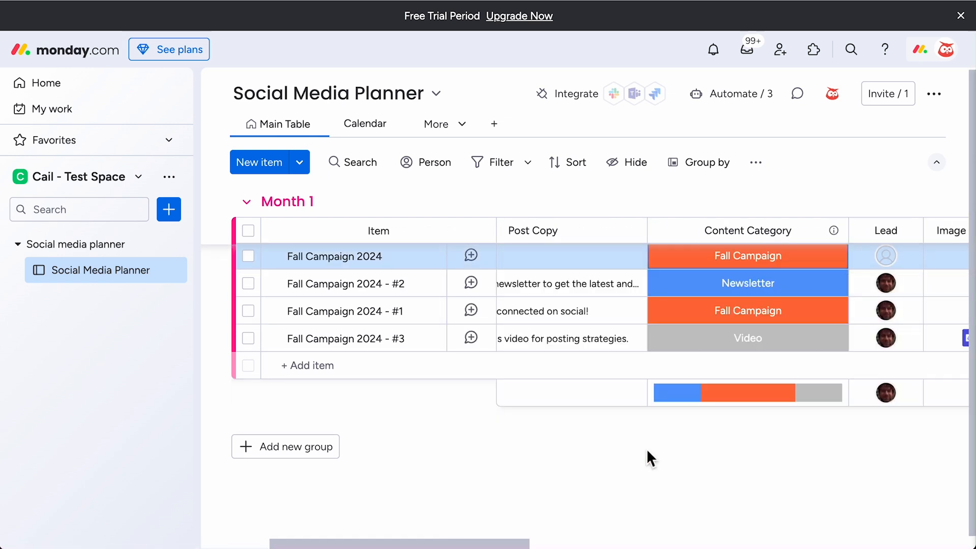
{"action": "left_click", "coordinate": [747, 284]}
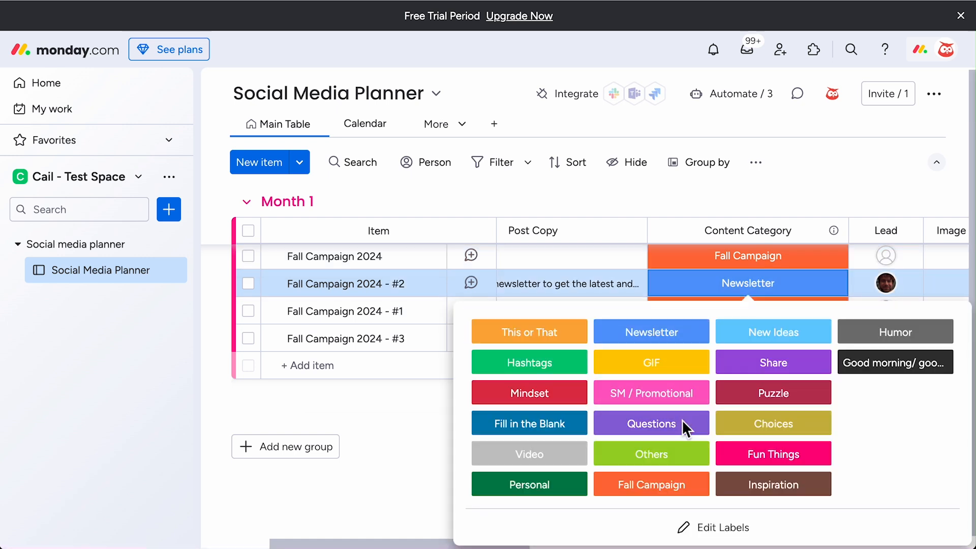
{"action": "left_click", "coordinate": [528, 454]}
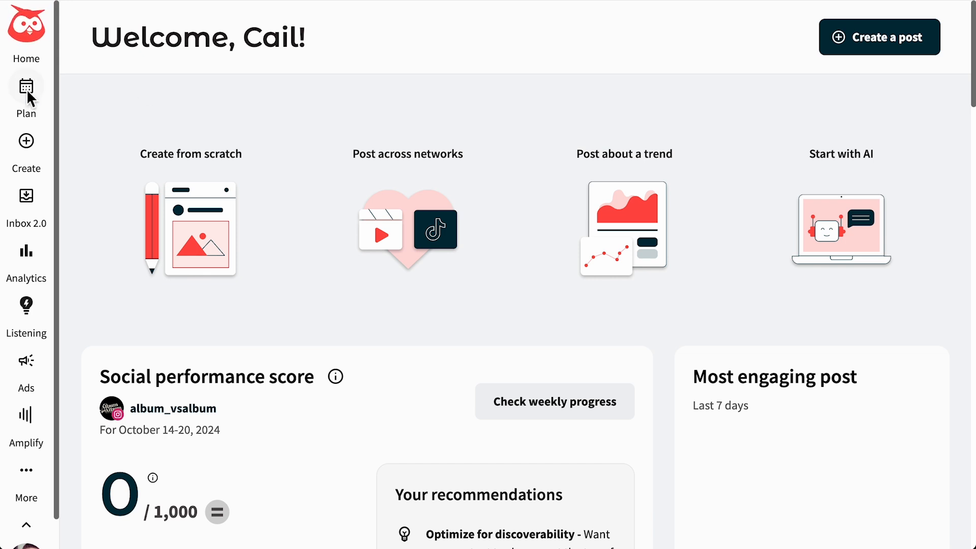
Connect Hootsuite Plan to monday.com via the project management apps panel.
{"action": "left_click", "coordinate": [26, 86]}
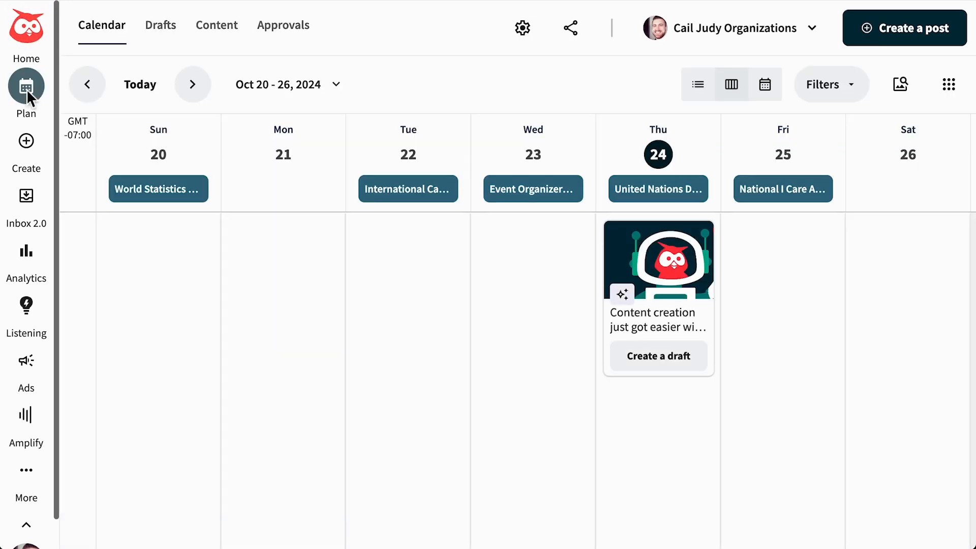
{"action": "mouse_move", "coordinate": [948, 84]}
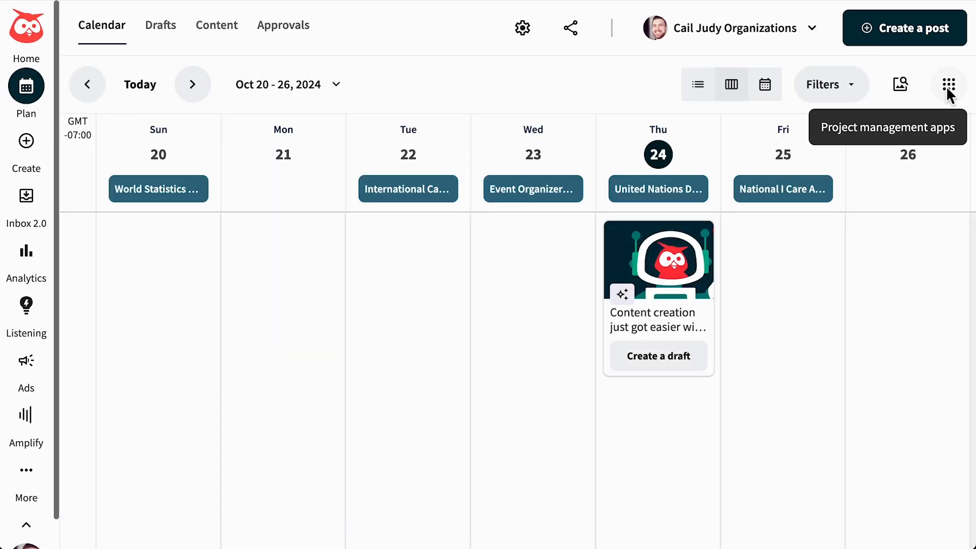
{"action": "left_click", "coordinate": [949, 84]}
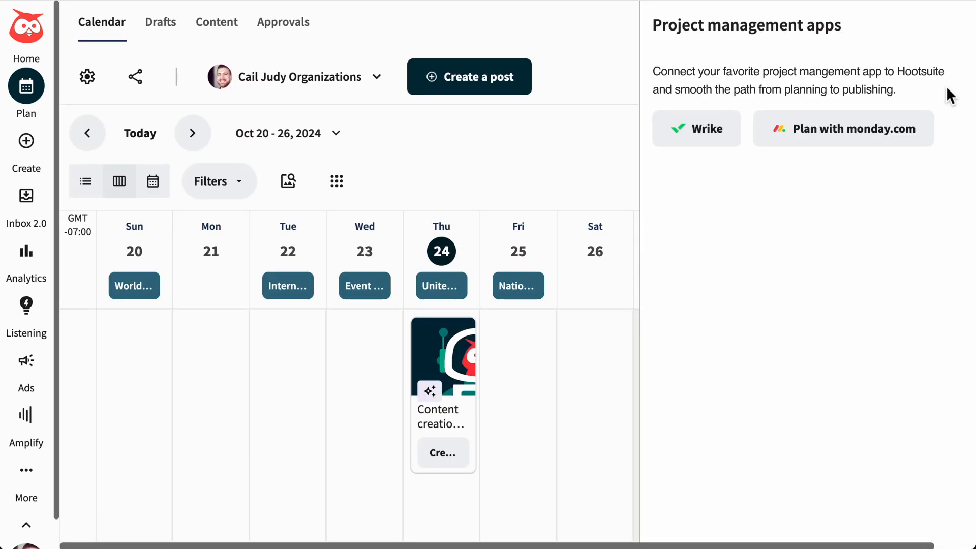
{"action": "mouse_move", "coordinate": [882, 107]}
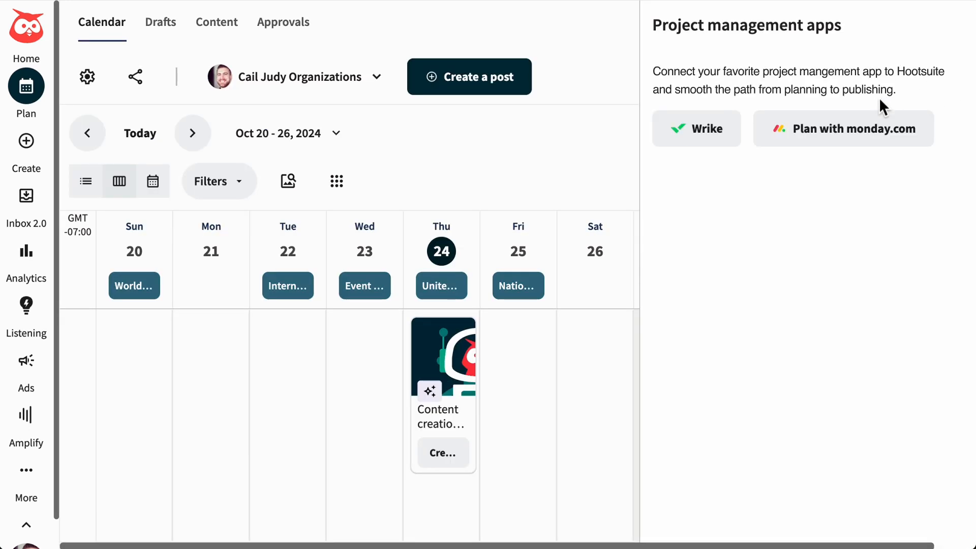
{"action": "left_click", "coordinate": [841, 128]}
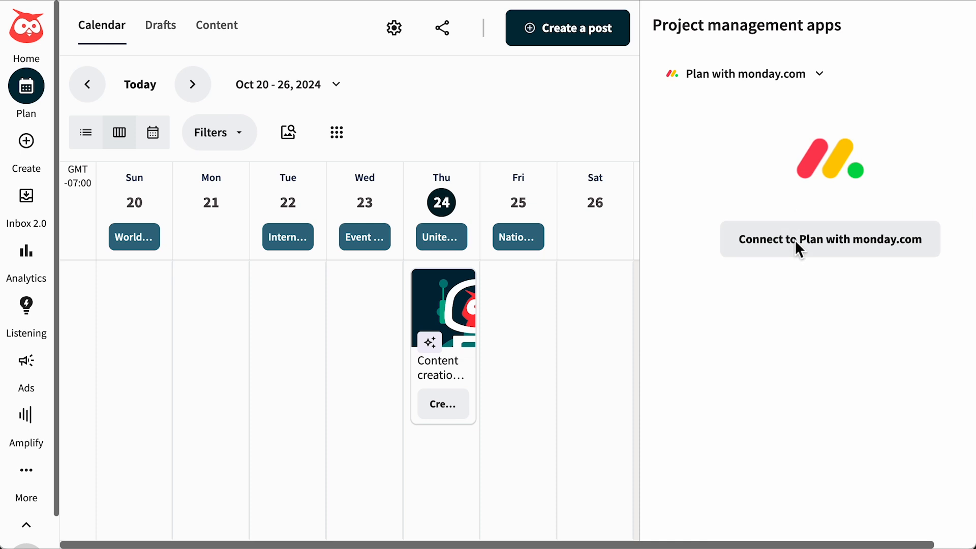
{"action": "left_click", "coordinate": [830, 238]}
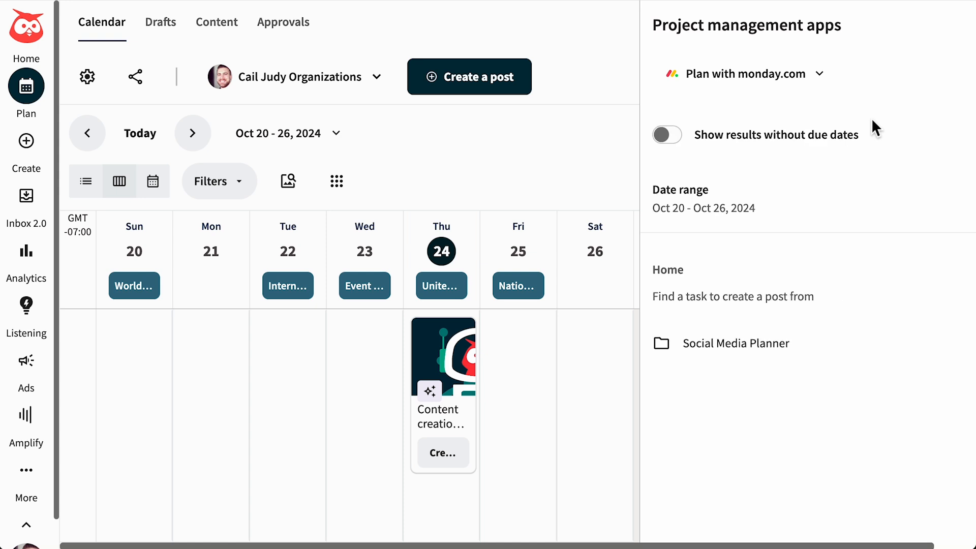
{"action": "mouse_move", "coordinate": [745, 195]}
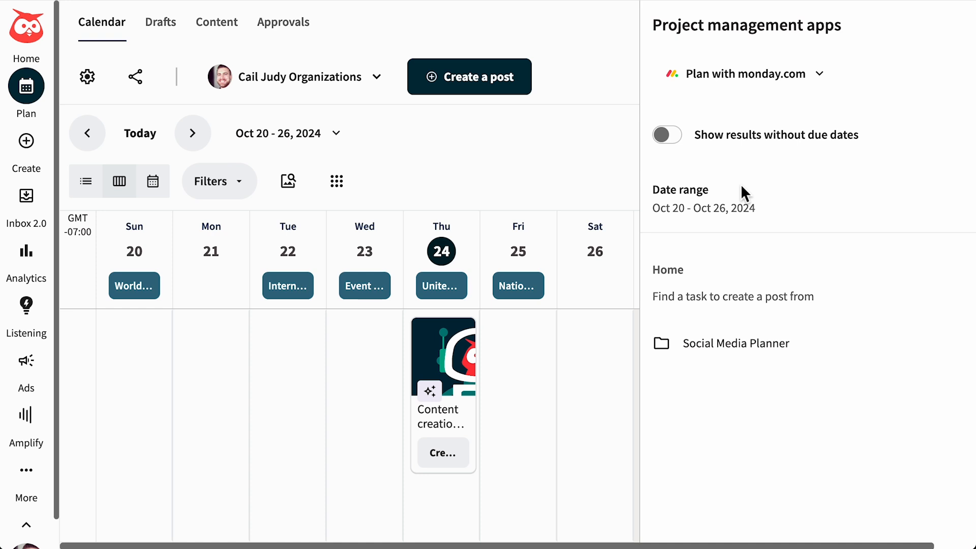
Show undated tasks, list Social Media Planner tasks and start a post from Fall Campaign 2024.
{"action": "left_click", "coordinate": [288, 132]}
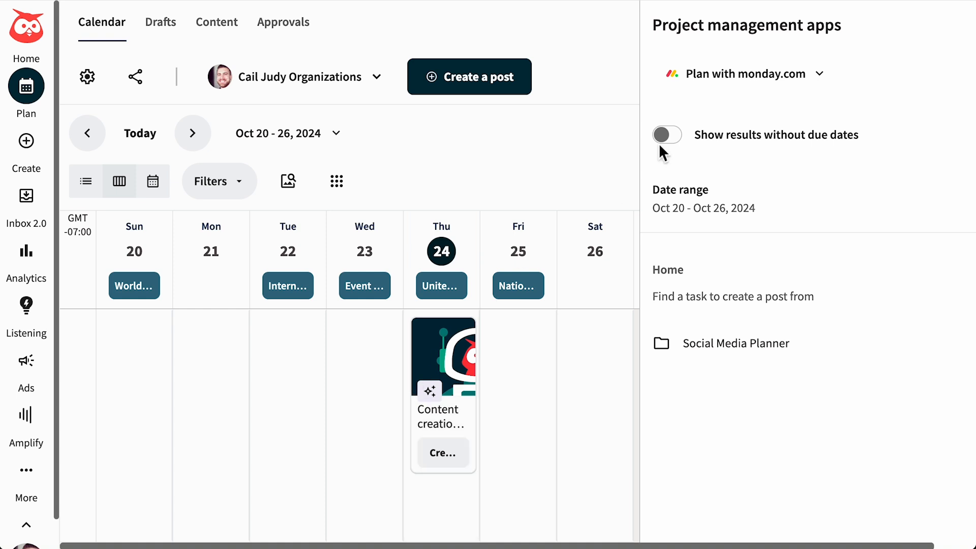
{"action": "left_click", "coordinate": [667, 135]}
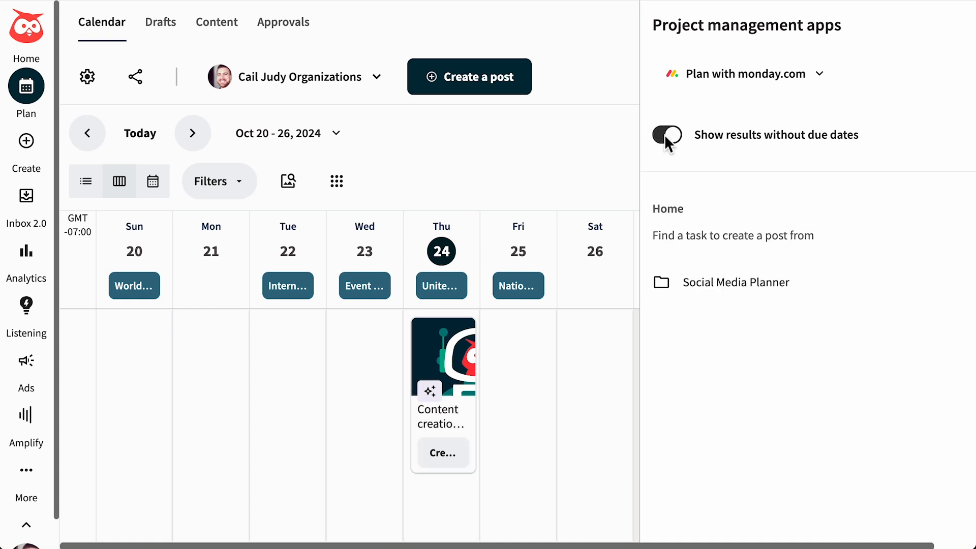
{"action": "left_click", "coordinate": [667, 134]}
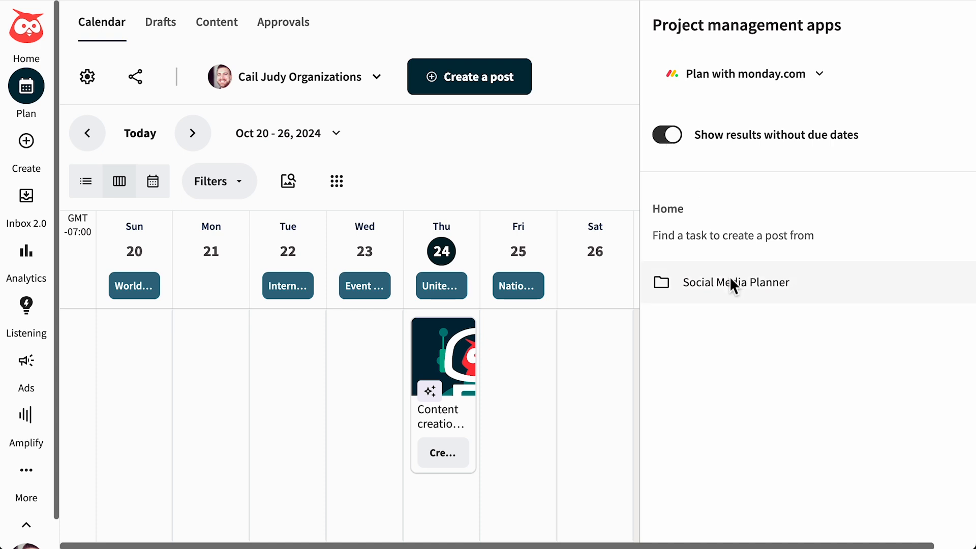
{"action": "left_click", "coordinate": [736, 281]}
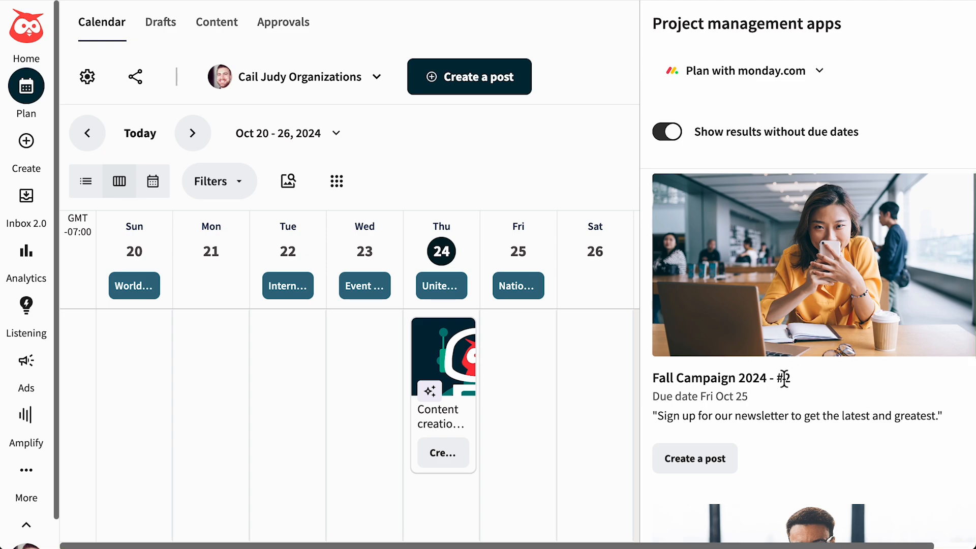
{"action": "left_click", "coordinate": [694, 459]}
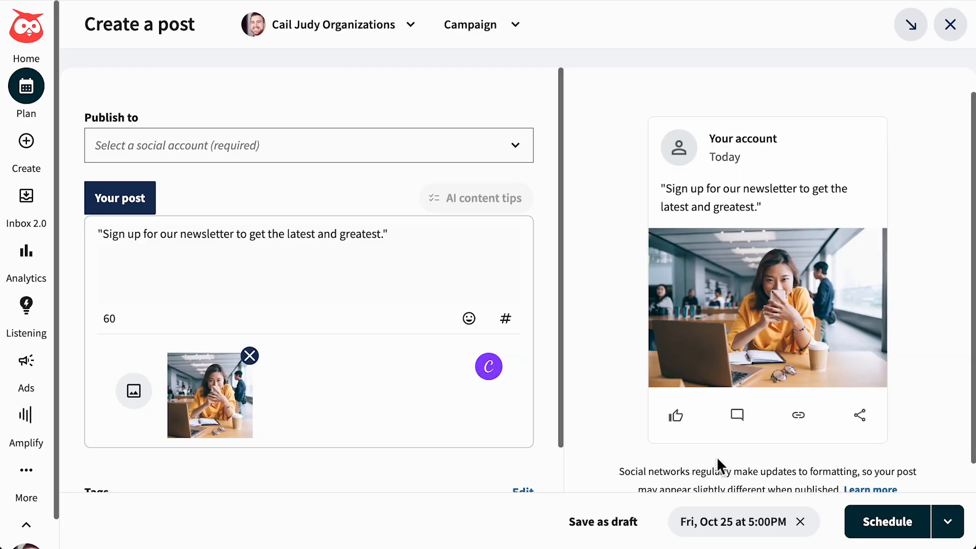
Schedule the newsletter post to the album_vsalbum Instagram account for Fri, Oct 25 at 5:00PM.
{"action": "scroll", "scroll_direction": "down", "scroll_amount": 3}
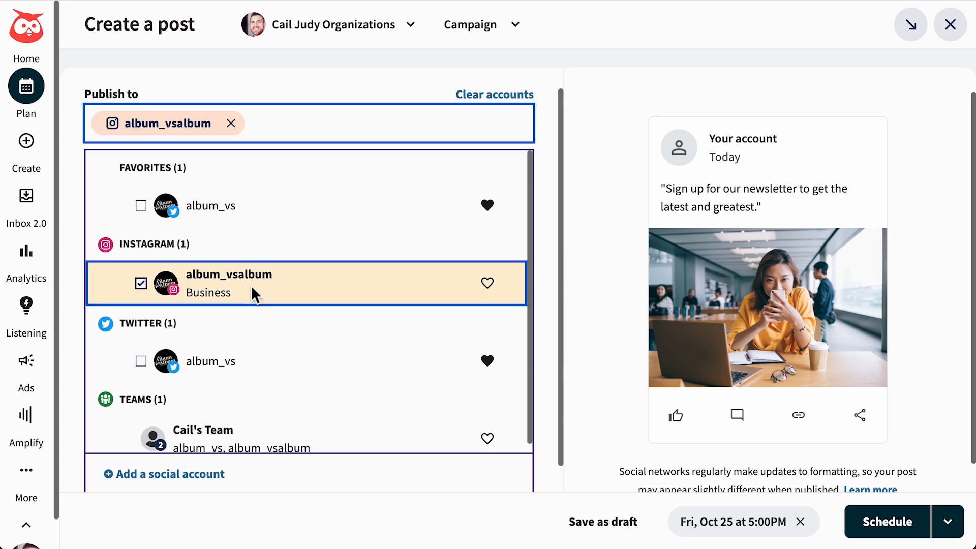
{"action": "scroll", "scroll_direction": "down", "scroll_amount": 3}
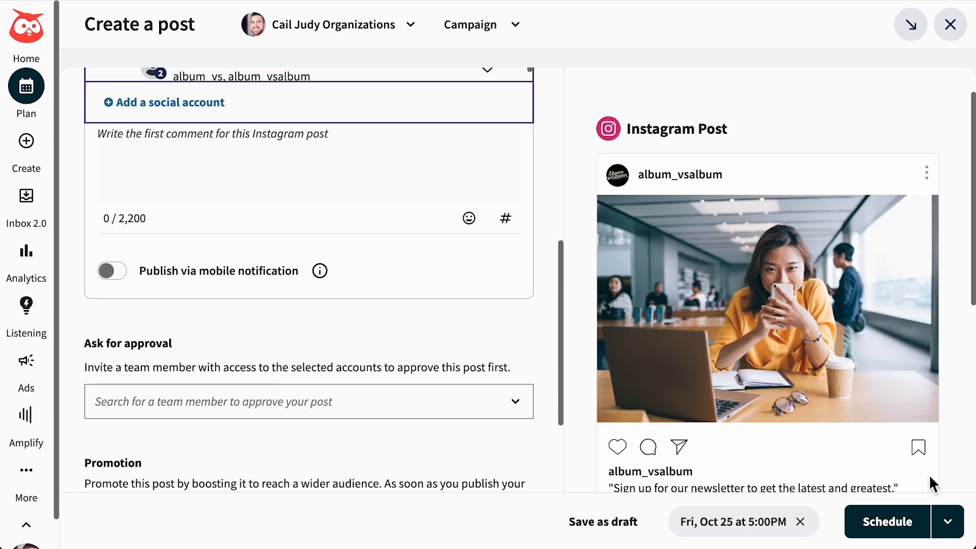
{"action": "left_click", "coordinate": [885, 521]}
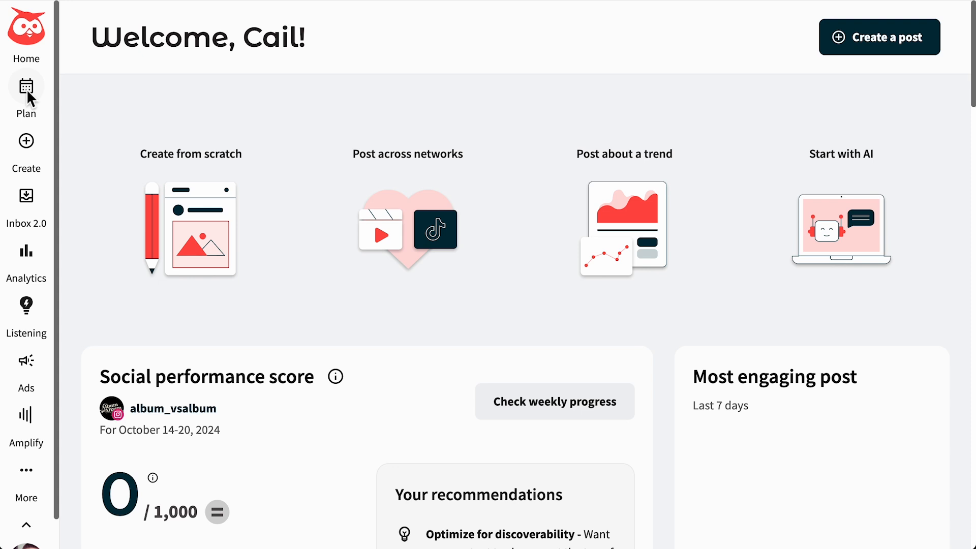
{"action": "left_click", "coordinate": [26, 90]}
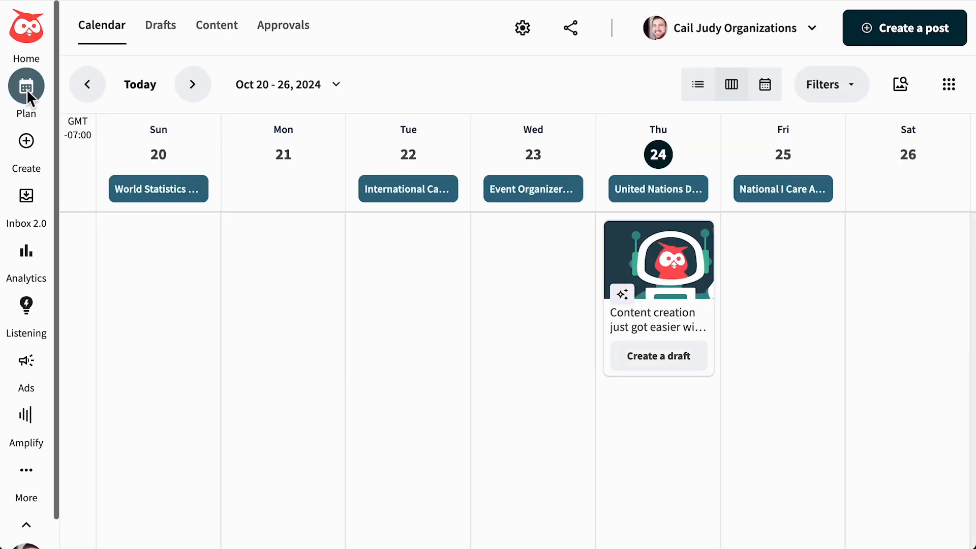
{"action": "mouse_move", "coordinate": [948, 84]}
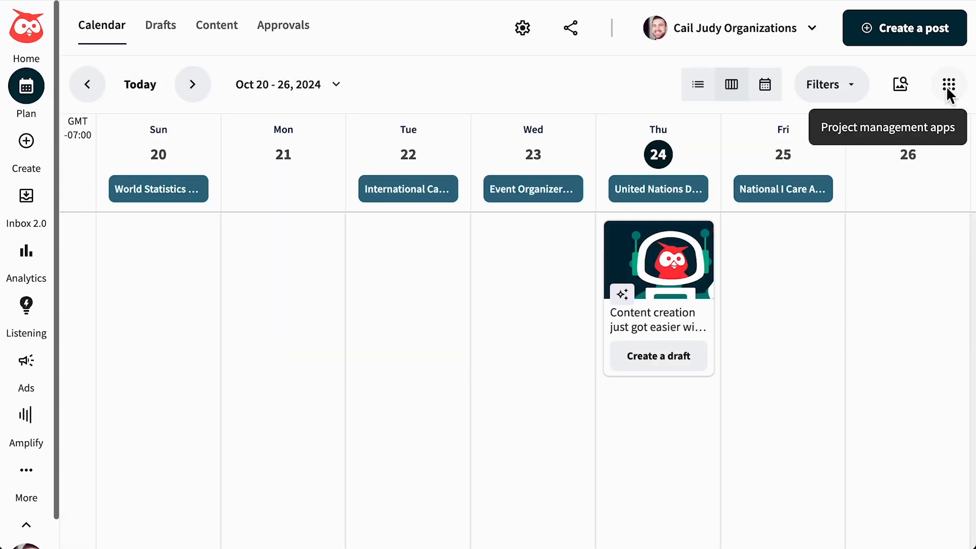
{"action": "left_click", "coordinate": [949, 84]}
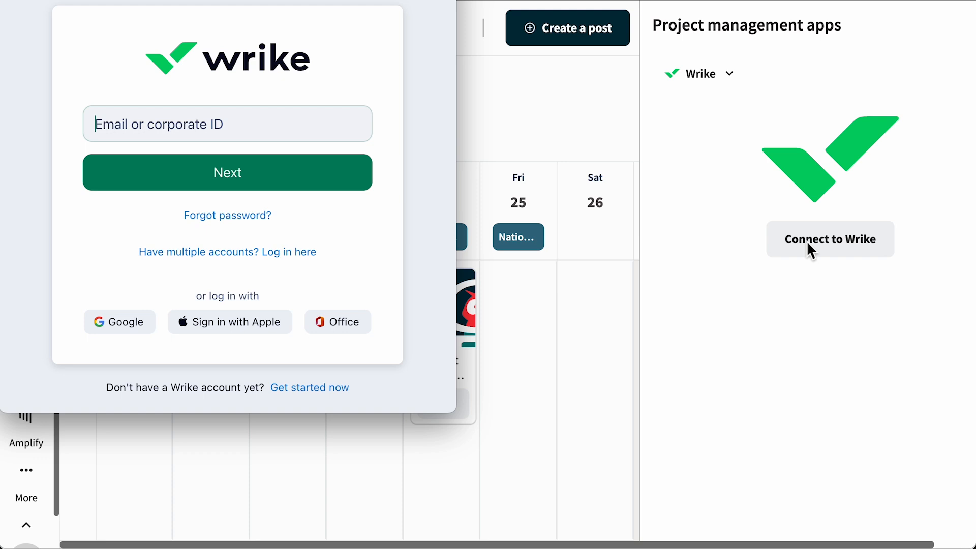
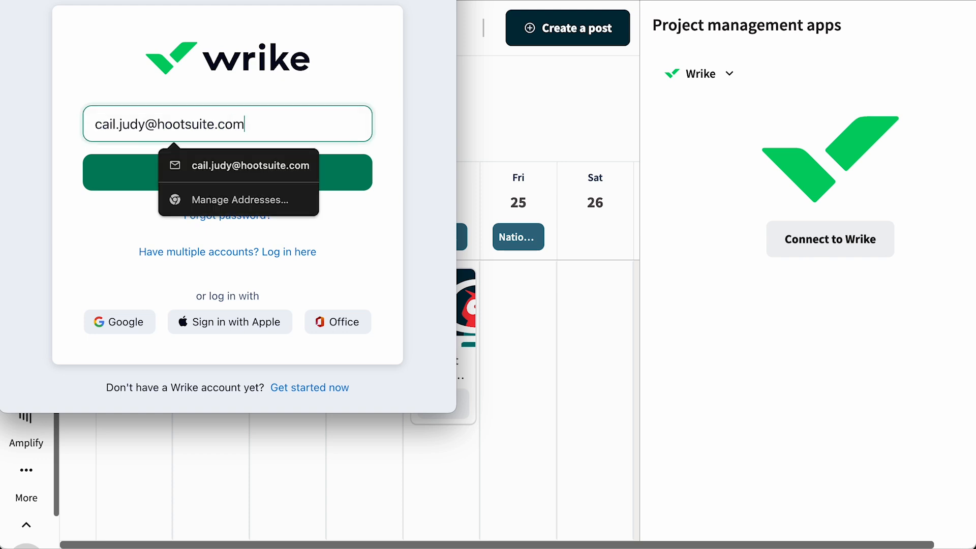
{"action": "left_click", "coordinate": [226, 173]}
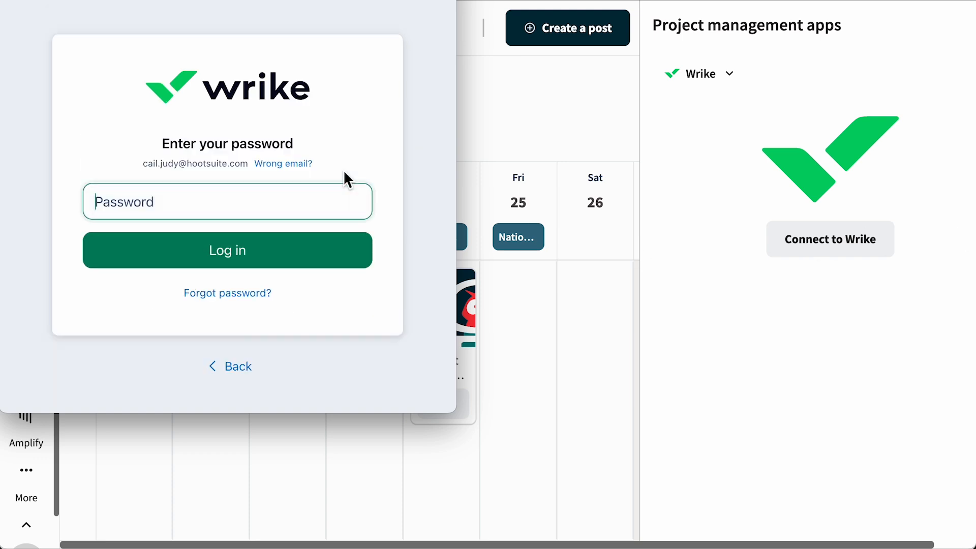
{"action": "left_click", "coordinate": [227, 250]}
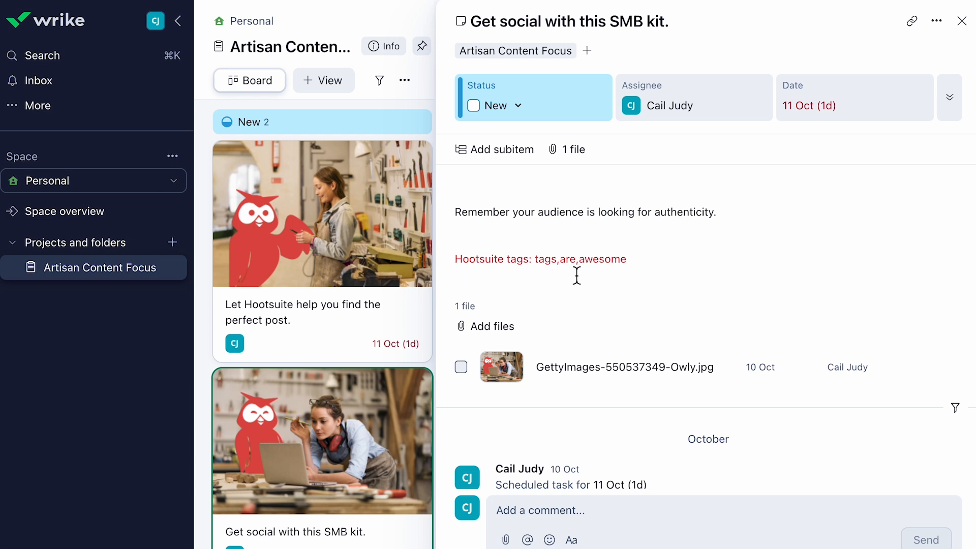
{"action": "mouse_move", "coordinate": [620, 273]}
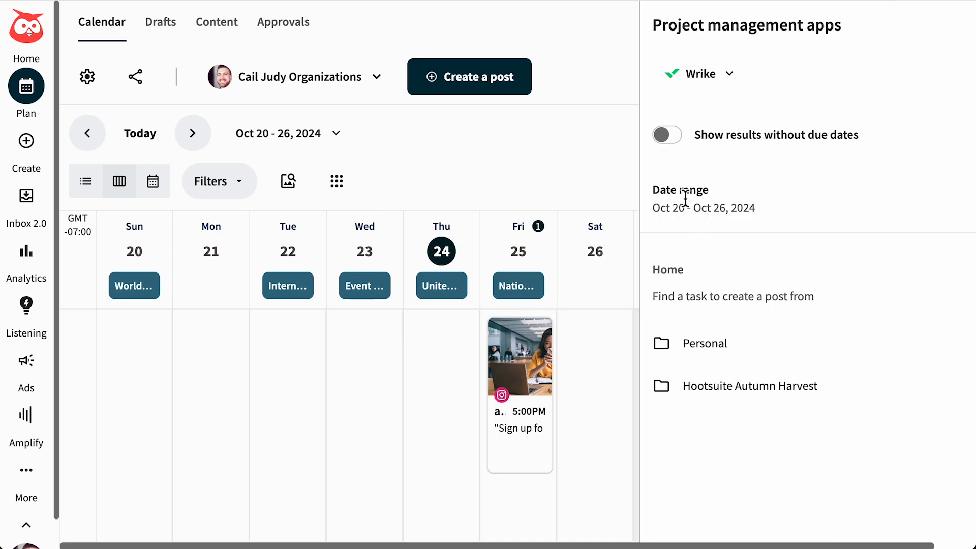
{"action": "mouse_move", "coordinate": [283, 110]}
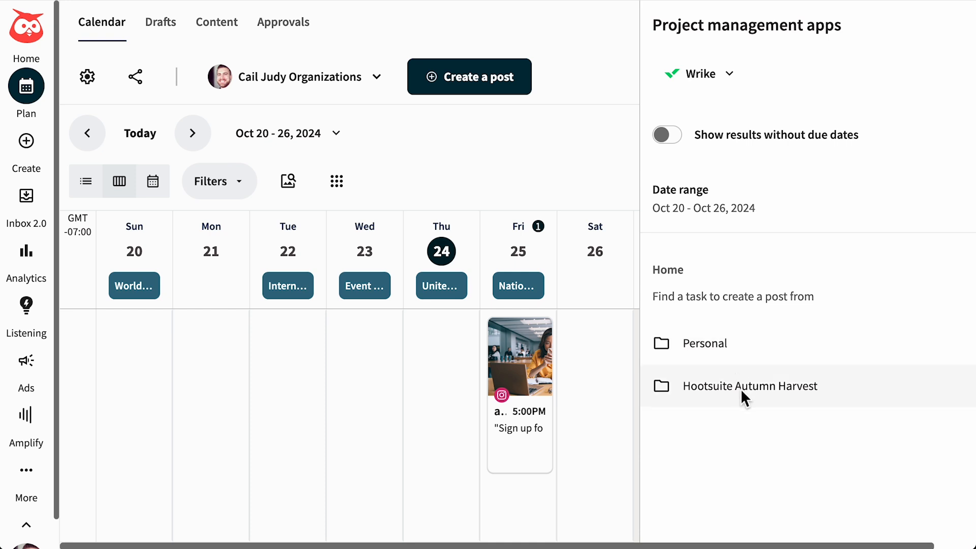
Show the Hootsuite Autumn Harvest folder's Artisan Content Focus tasks, including undated ones.
{"action": "left_click", "coordinate": [750, 386]}
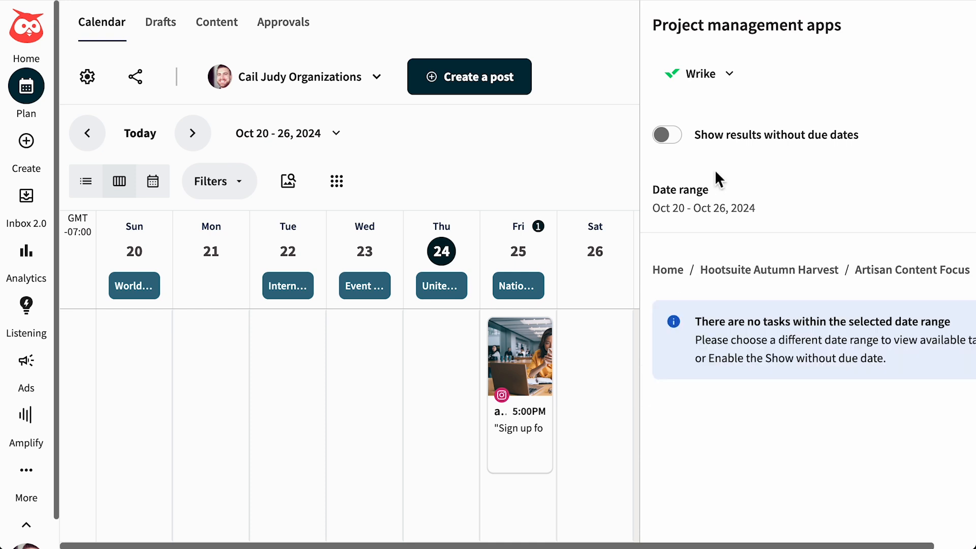
{"action": "left_click", "coordinate": [666, 134]}
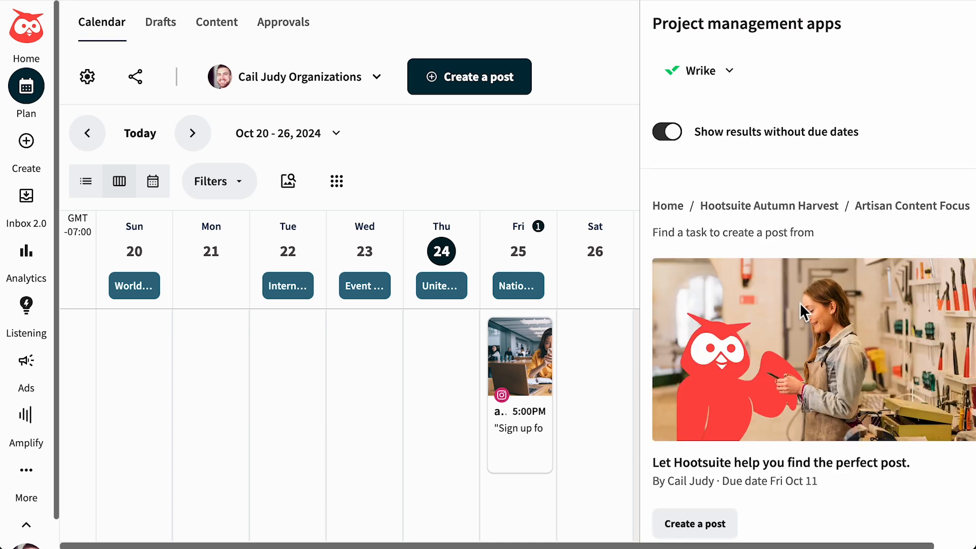